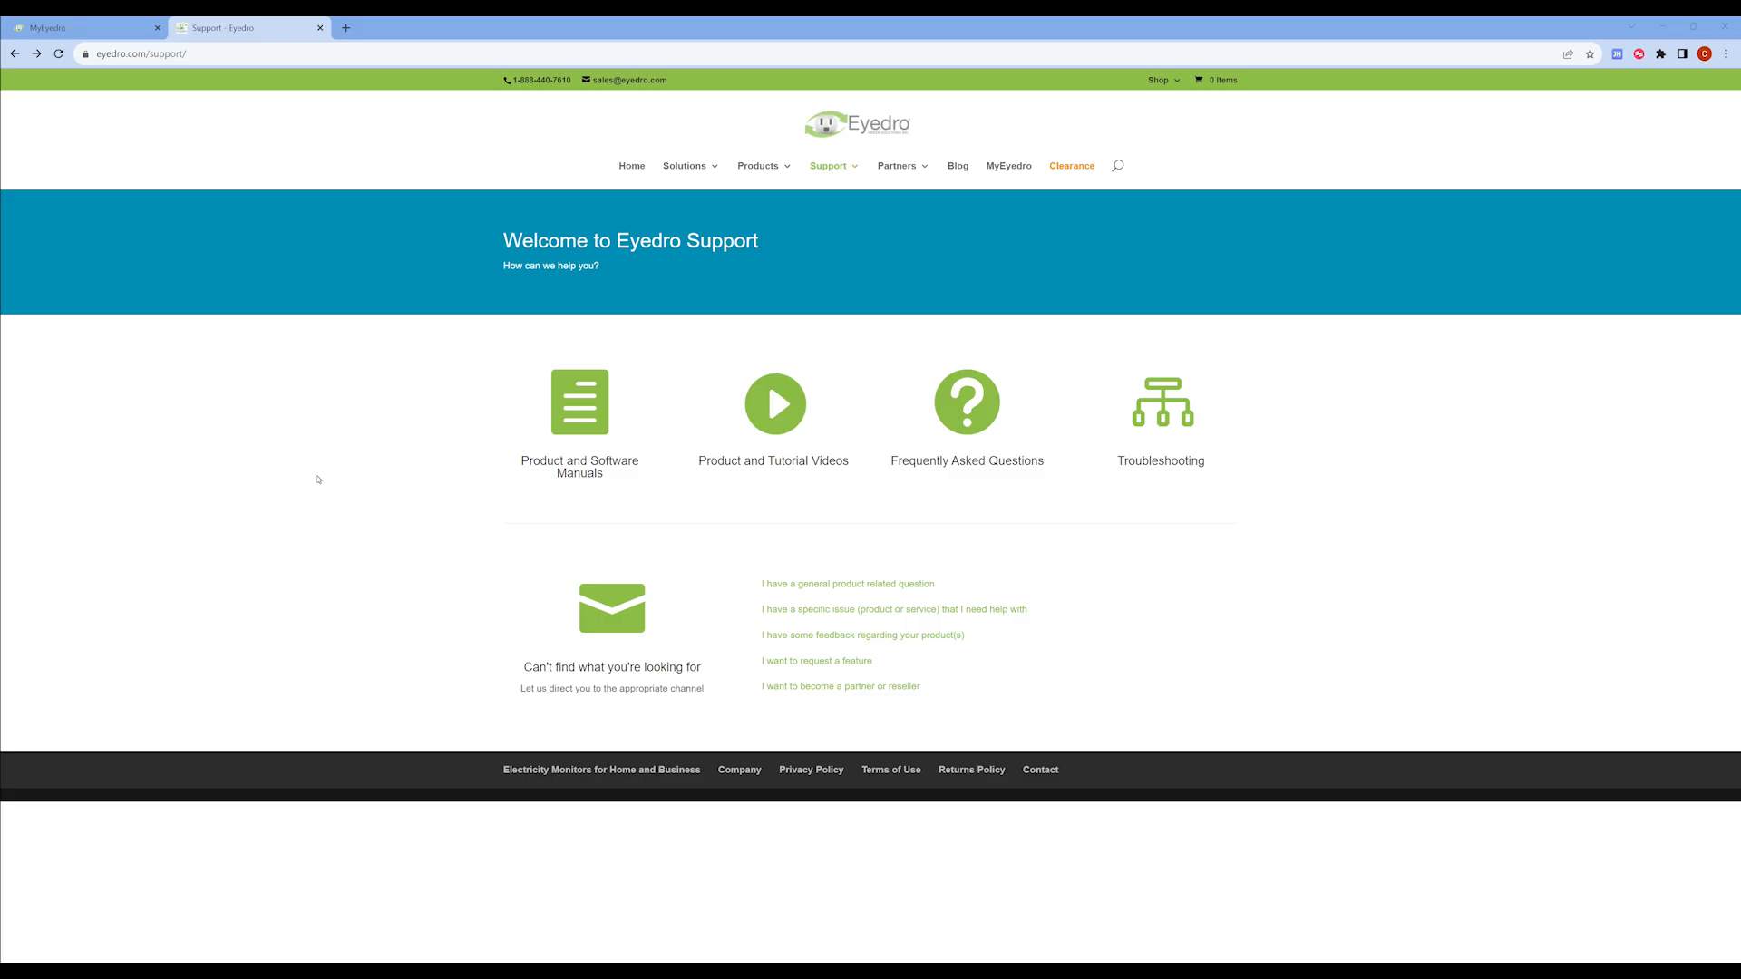
{"action": "mouse_move", "coordinate": [827, 165]}
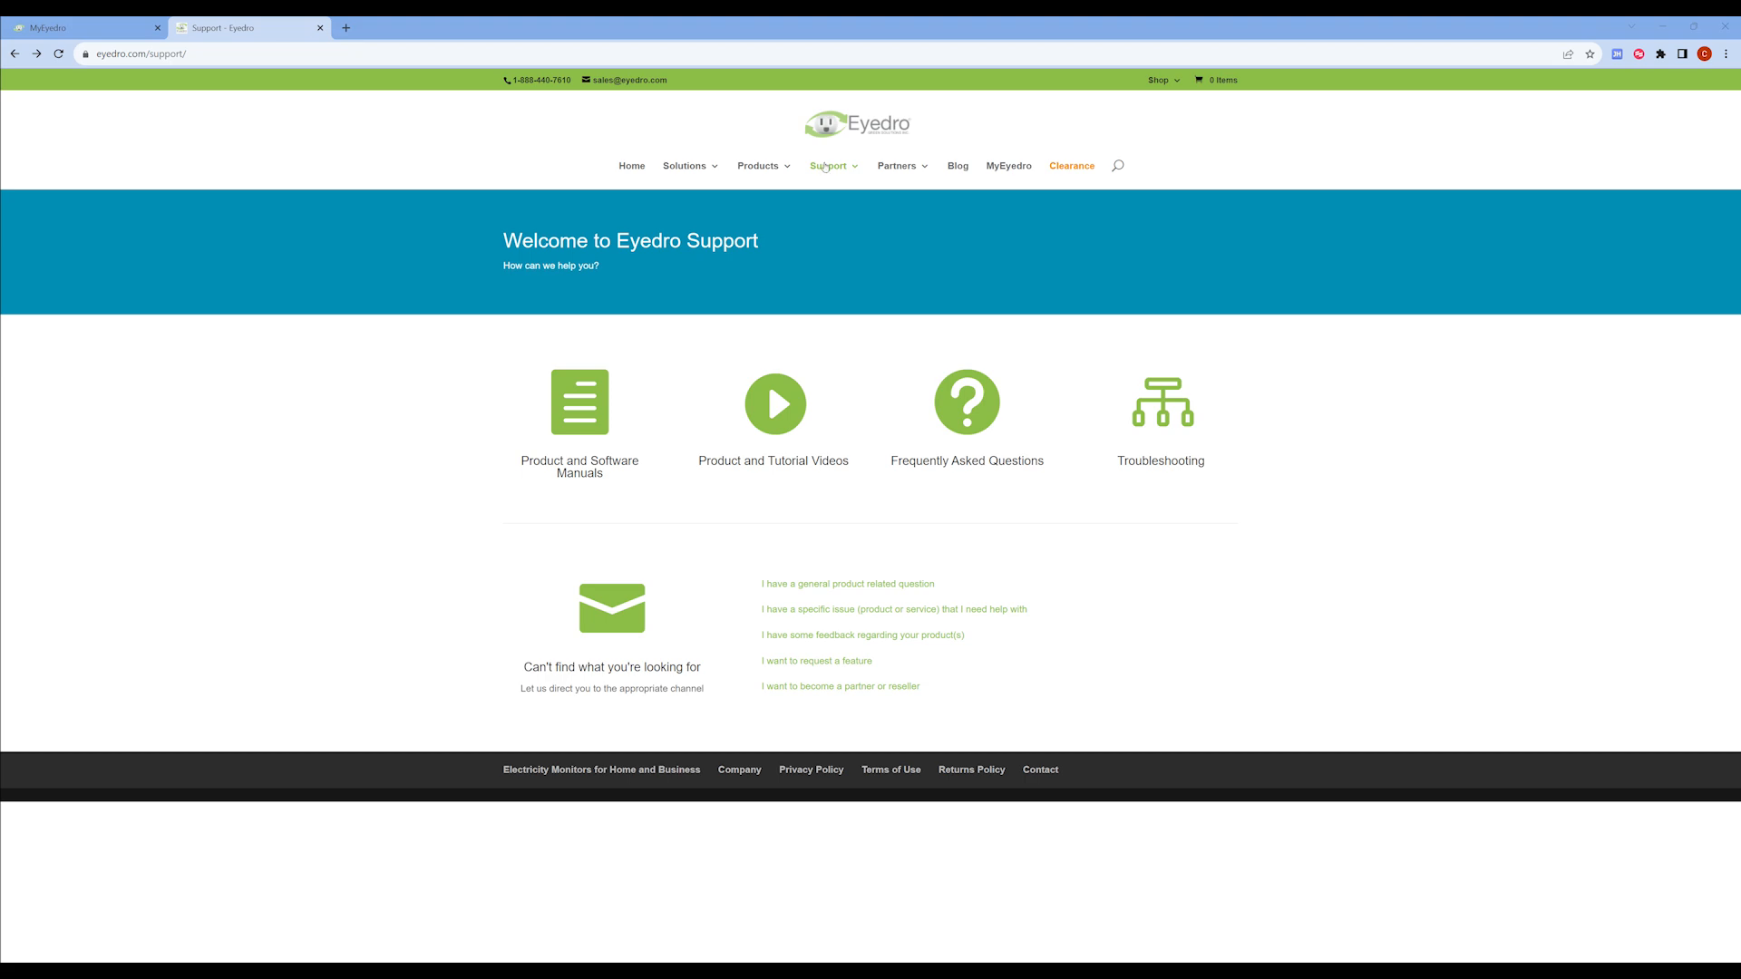
{"action": "mouse_move", "coordinate": [731, 287]}
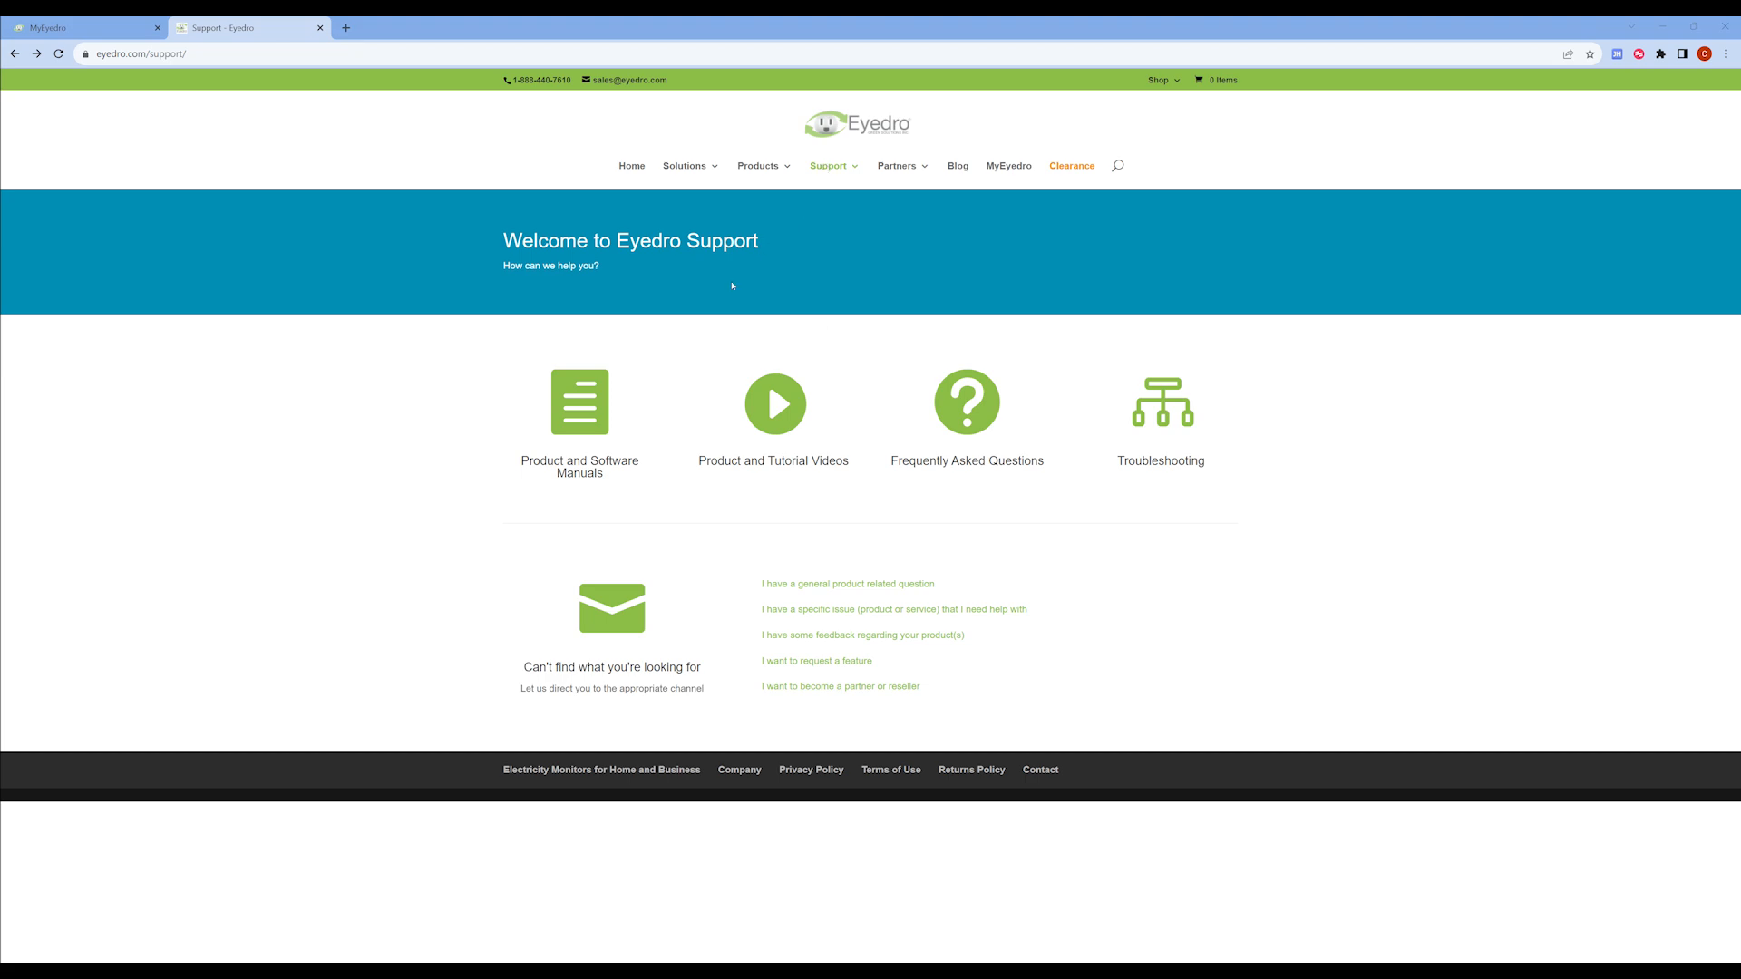
Step: Navigate to the Support page of the Eyedro website
{"action": "left_click", "coordinate": [775, 403]}
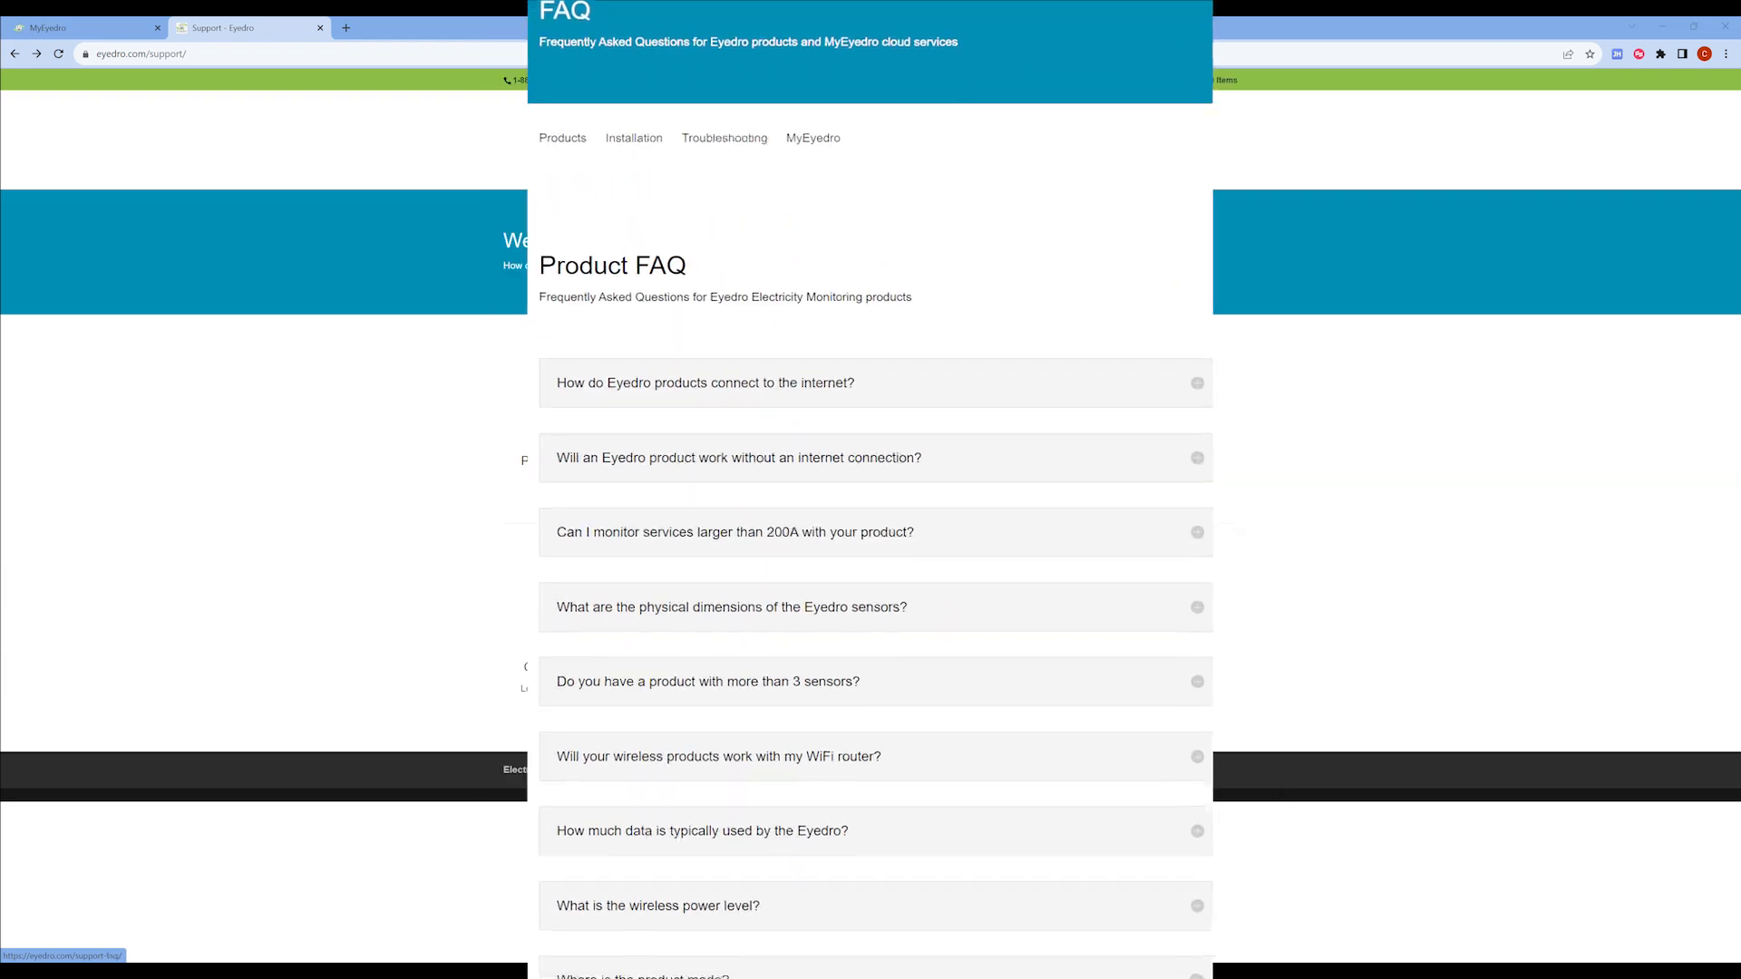
{"action": "left_click", "coordinate": [724, 138]}
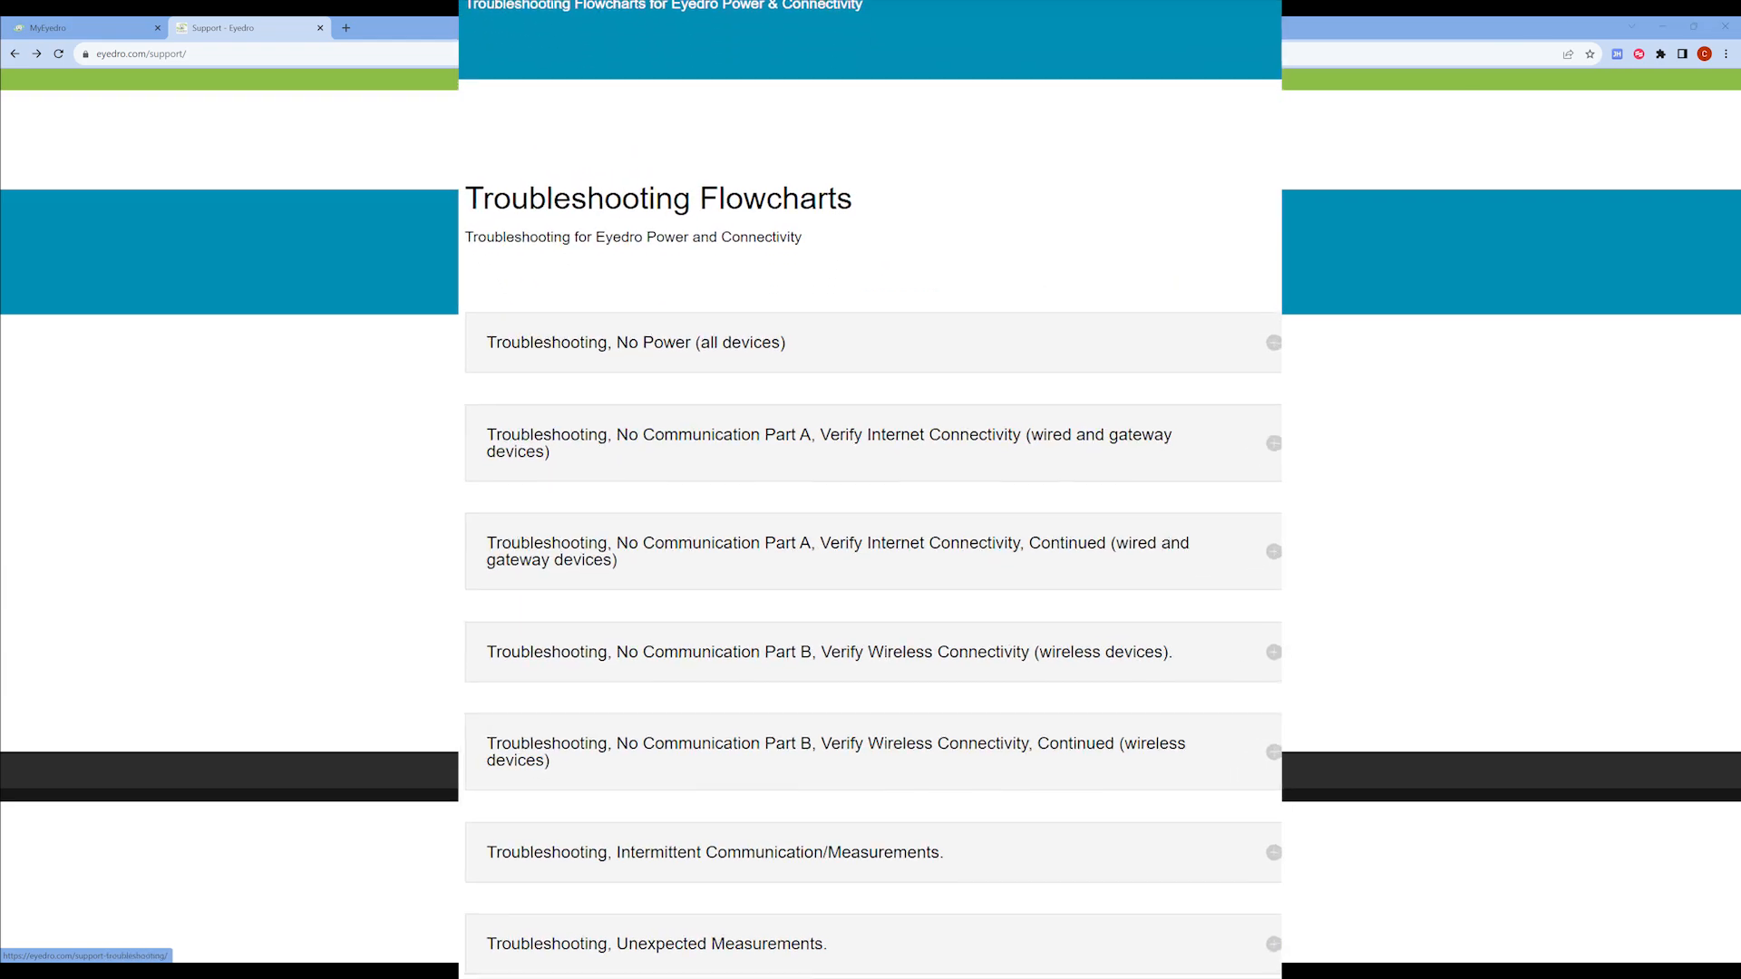
{"action": "left_click", "coordinate": [14, 53]}
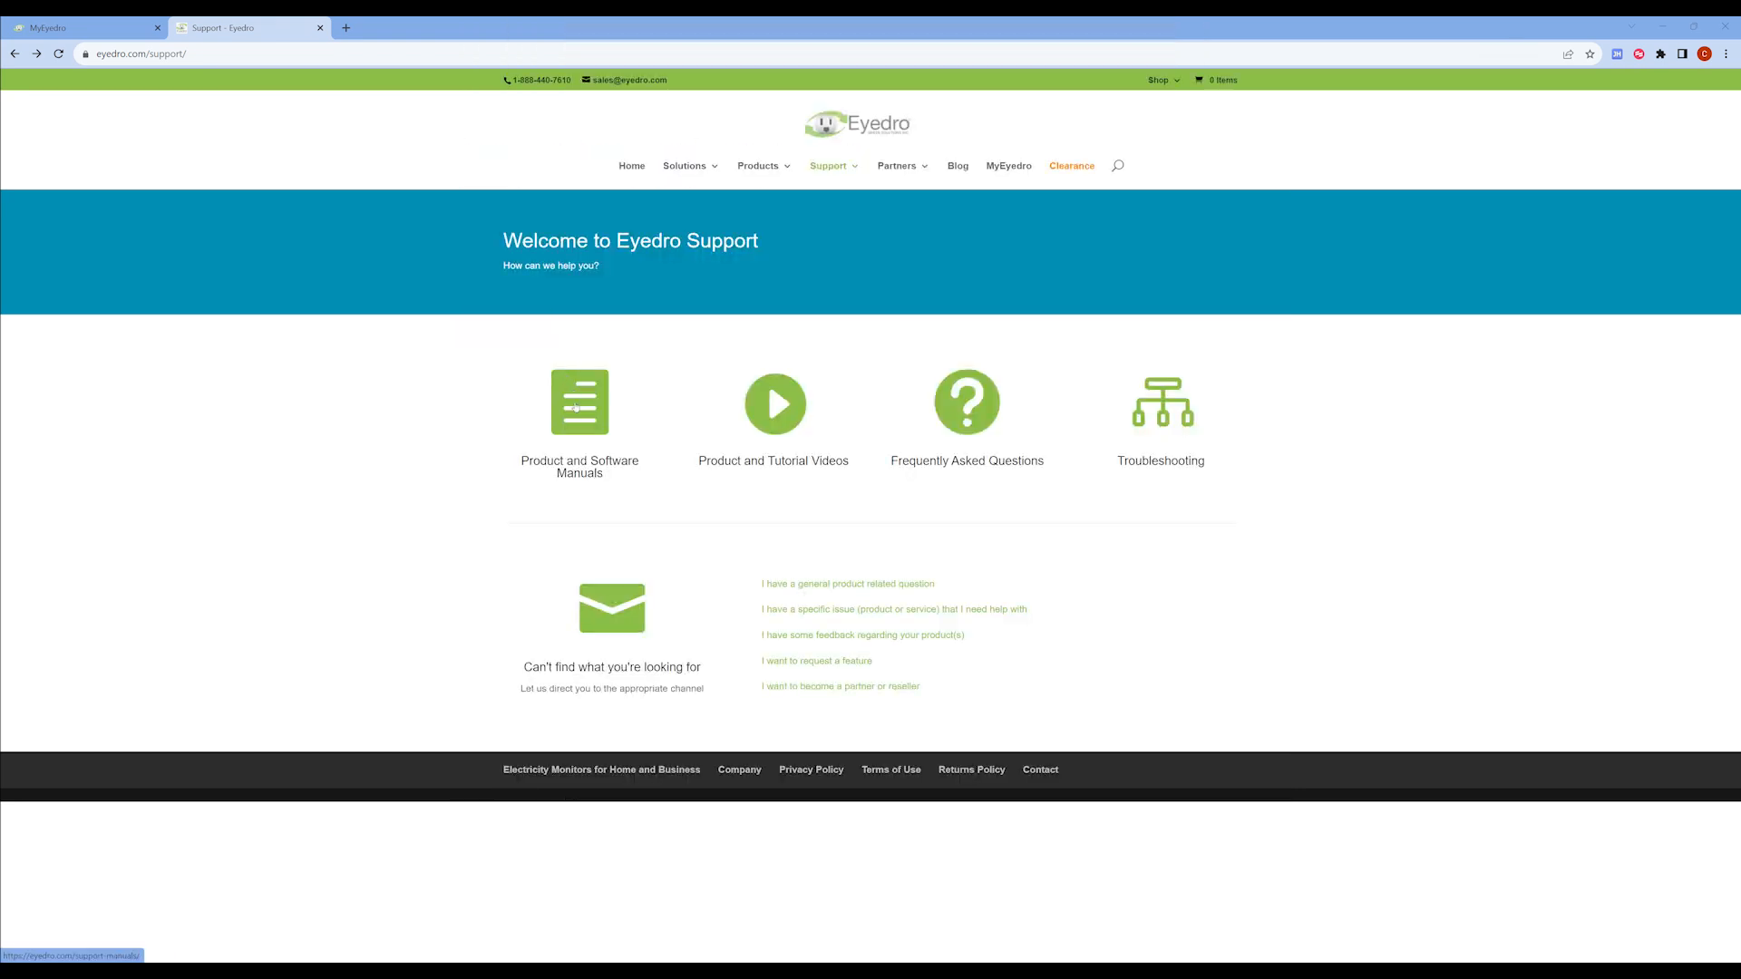
Step: Go to the Manuals page and open the MyEyedro User Guide v5 in a new tab
{"action": "left_click", "coordinate": [579, 403]}
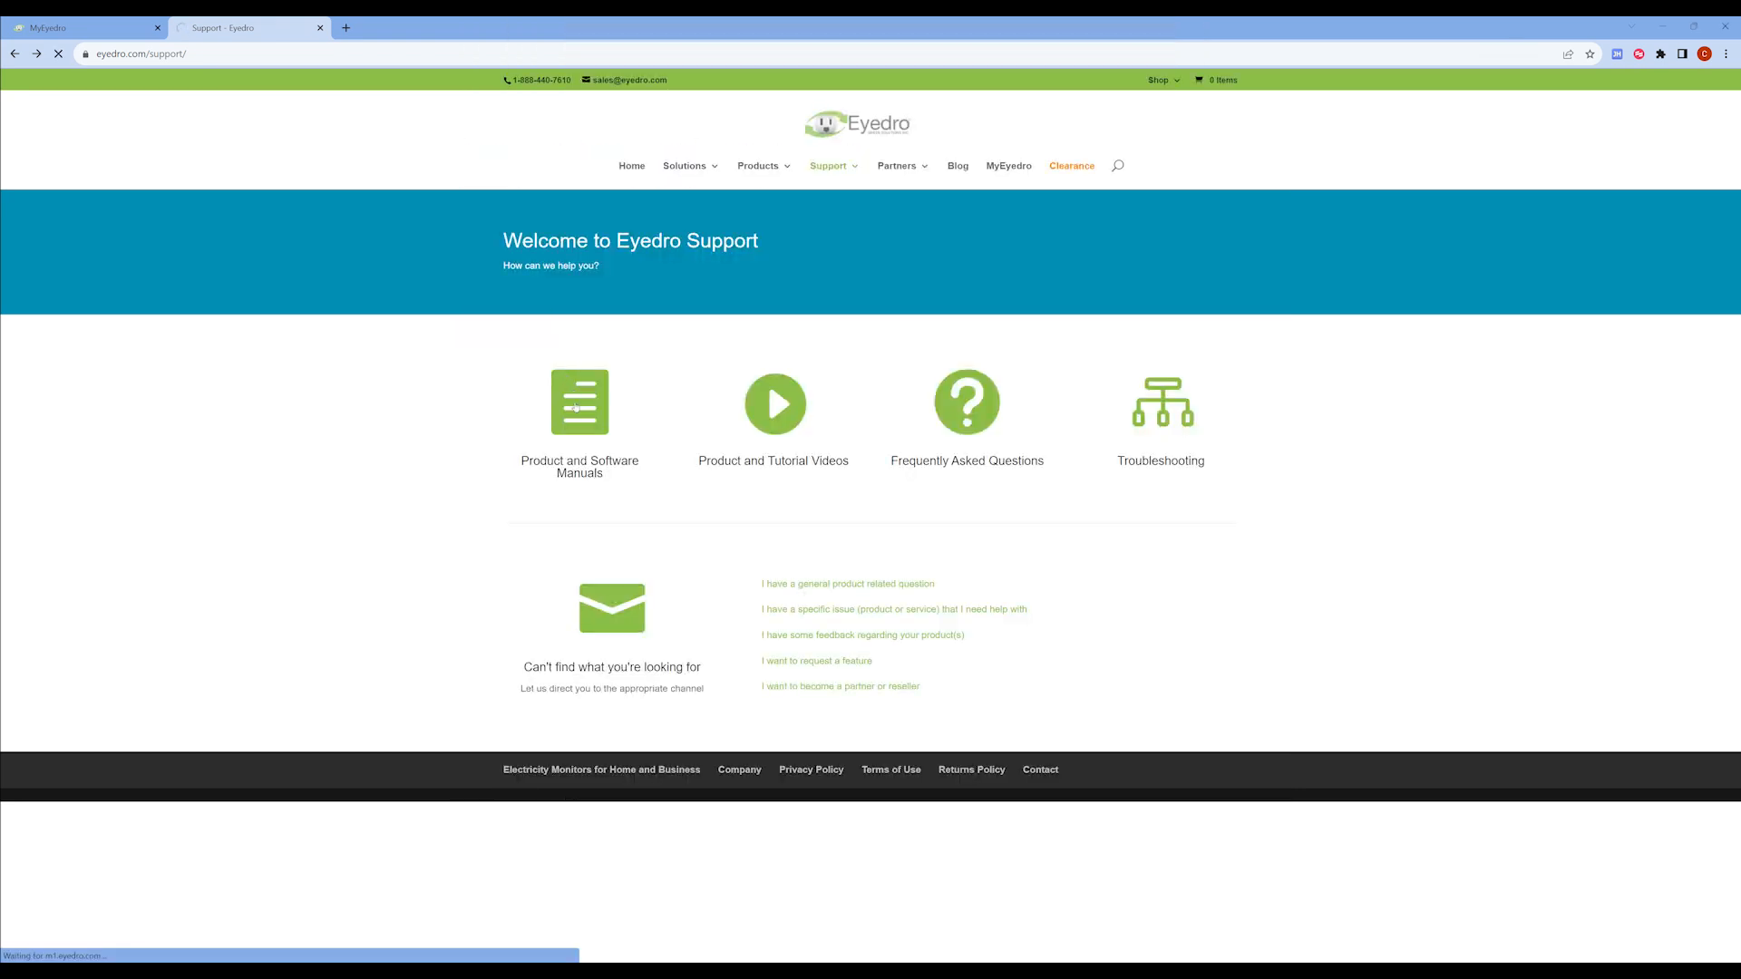
{"action": "left_click", "coordinate": [579, 403]}
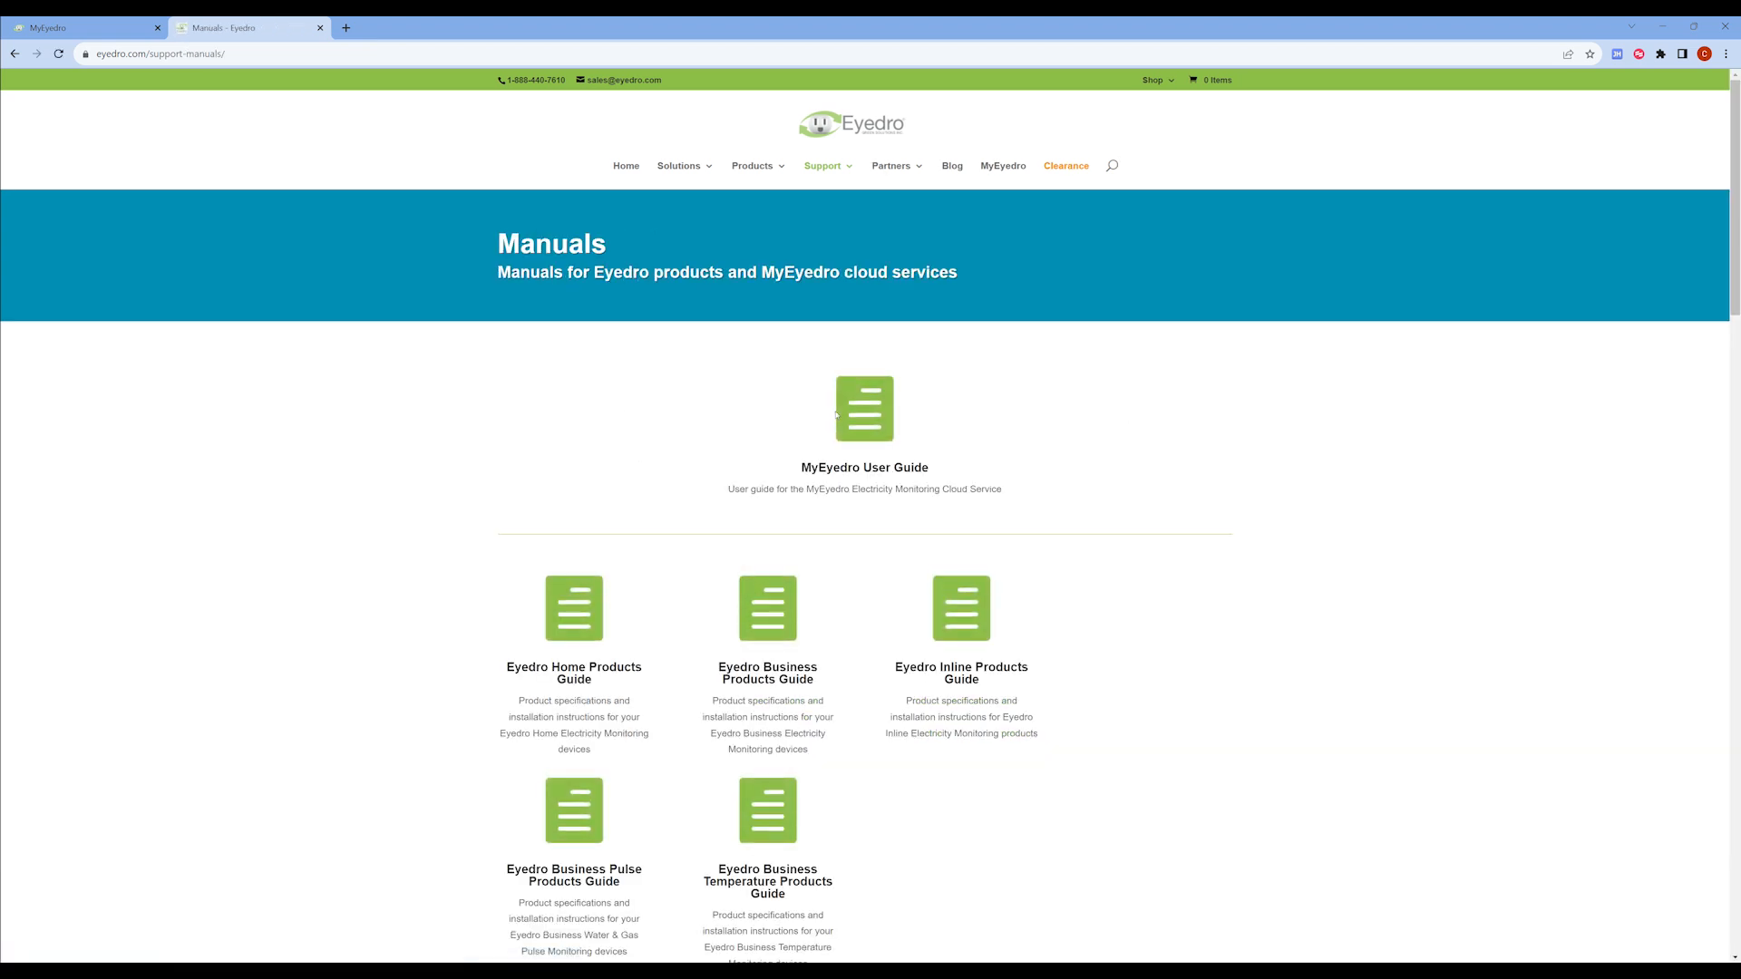
{"action": "left_click", "coordinate": [864, 409]}
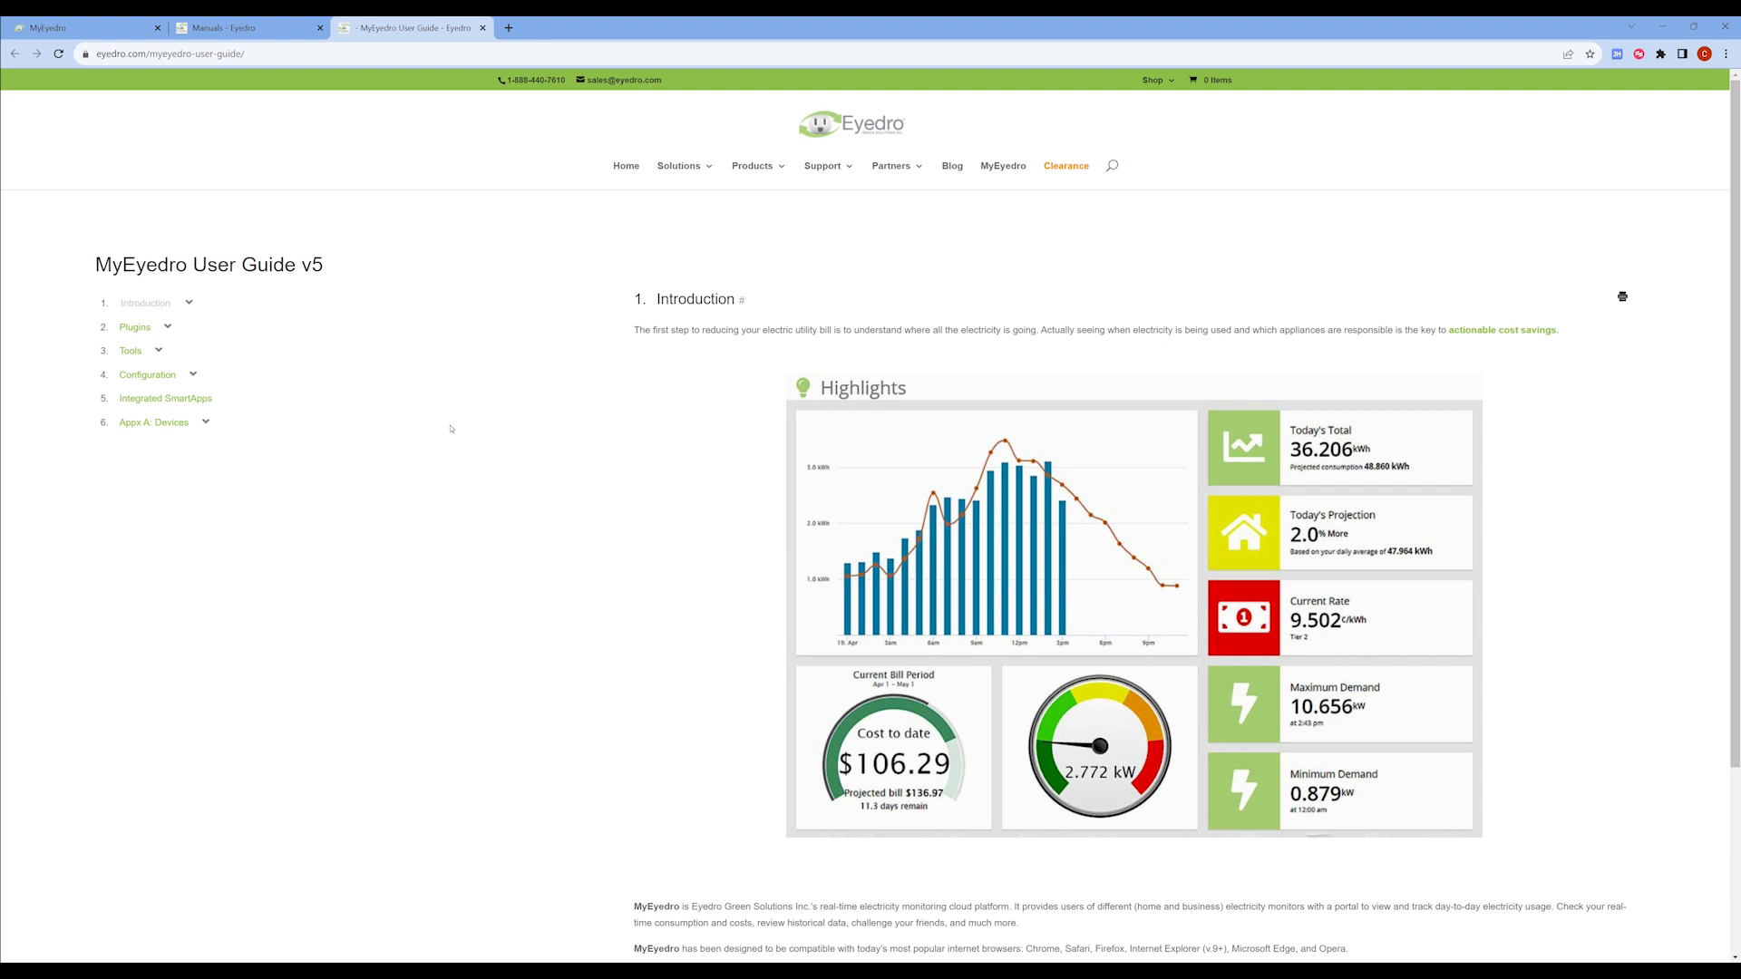
{"action": "mouse_move", "coordinate": [194, 375]}
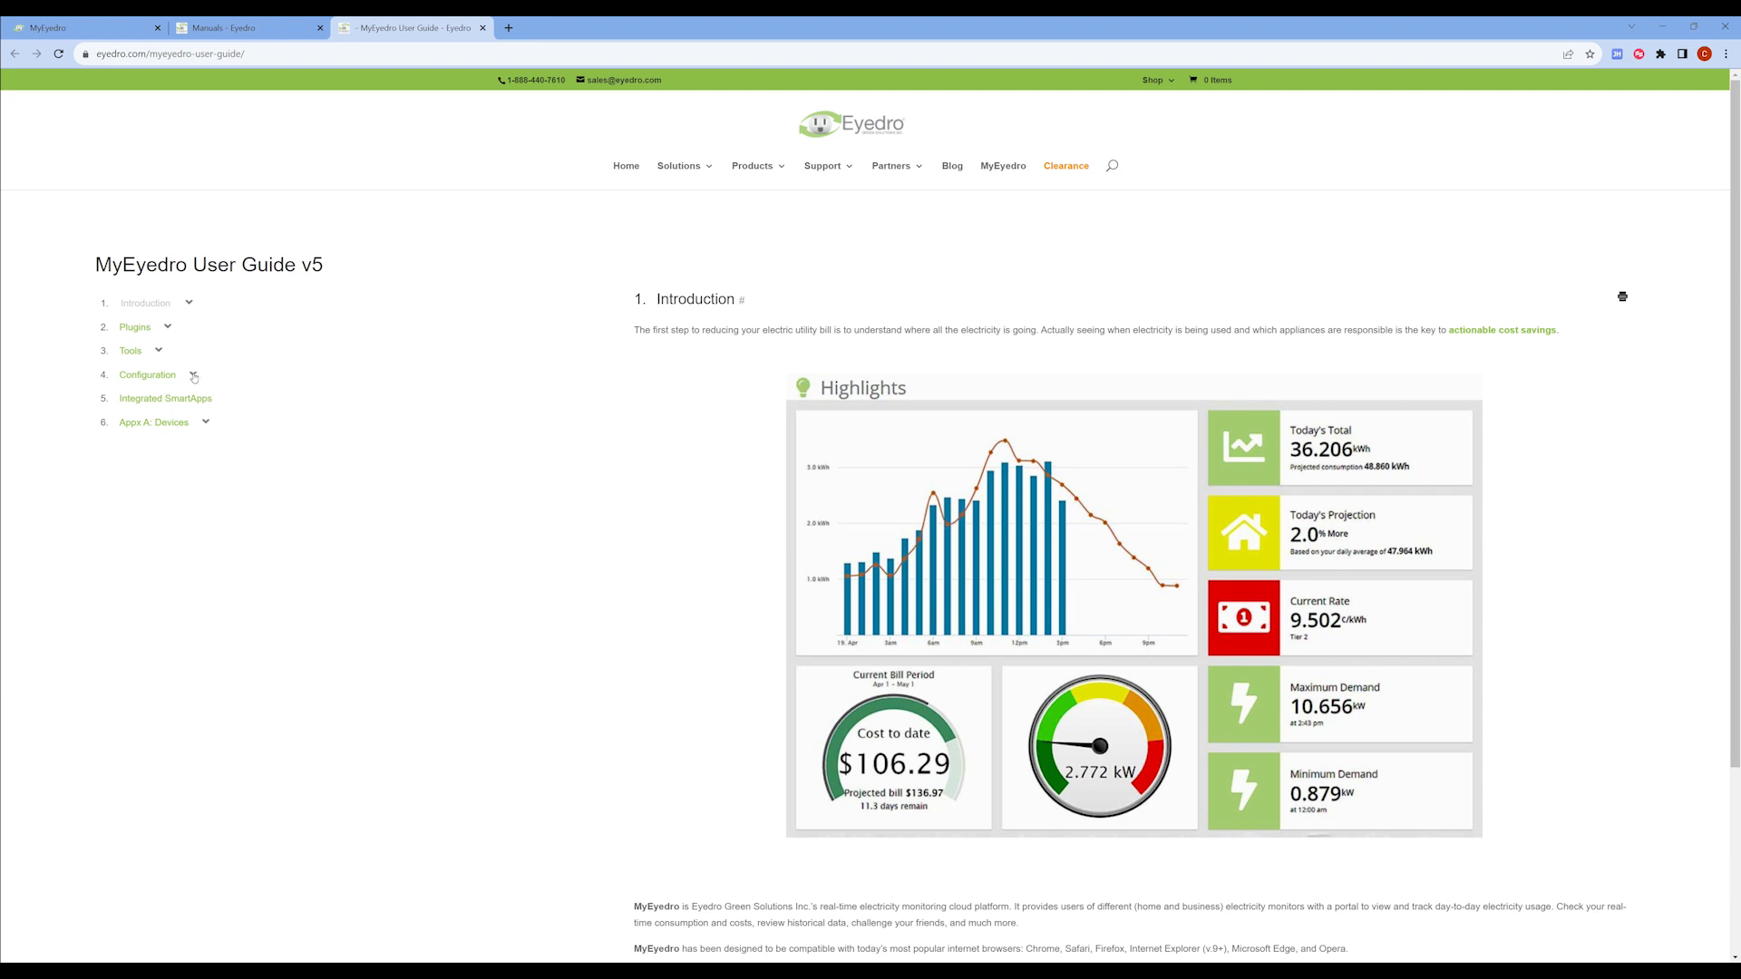
Step: Expand Configuration, Report Configuration and Report Types in the contents, listing every report type
{"action": "left_click", "coordinate": [192, 373]}
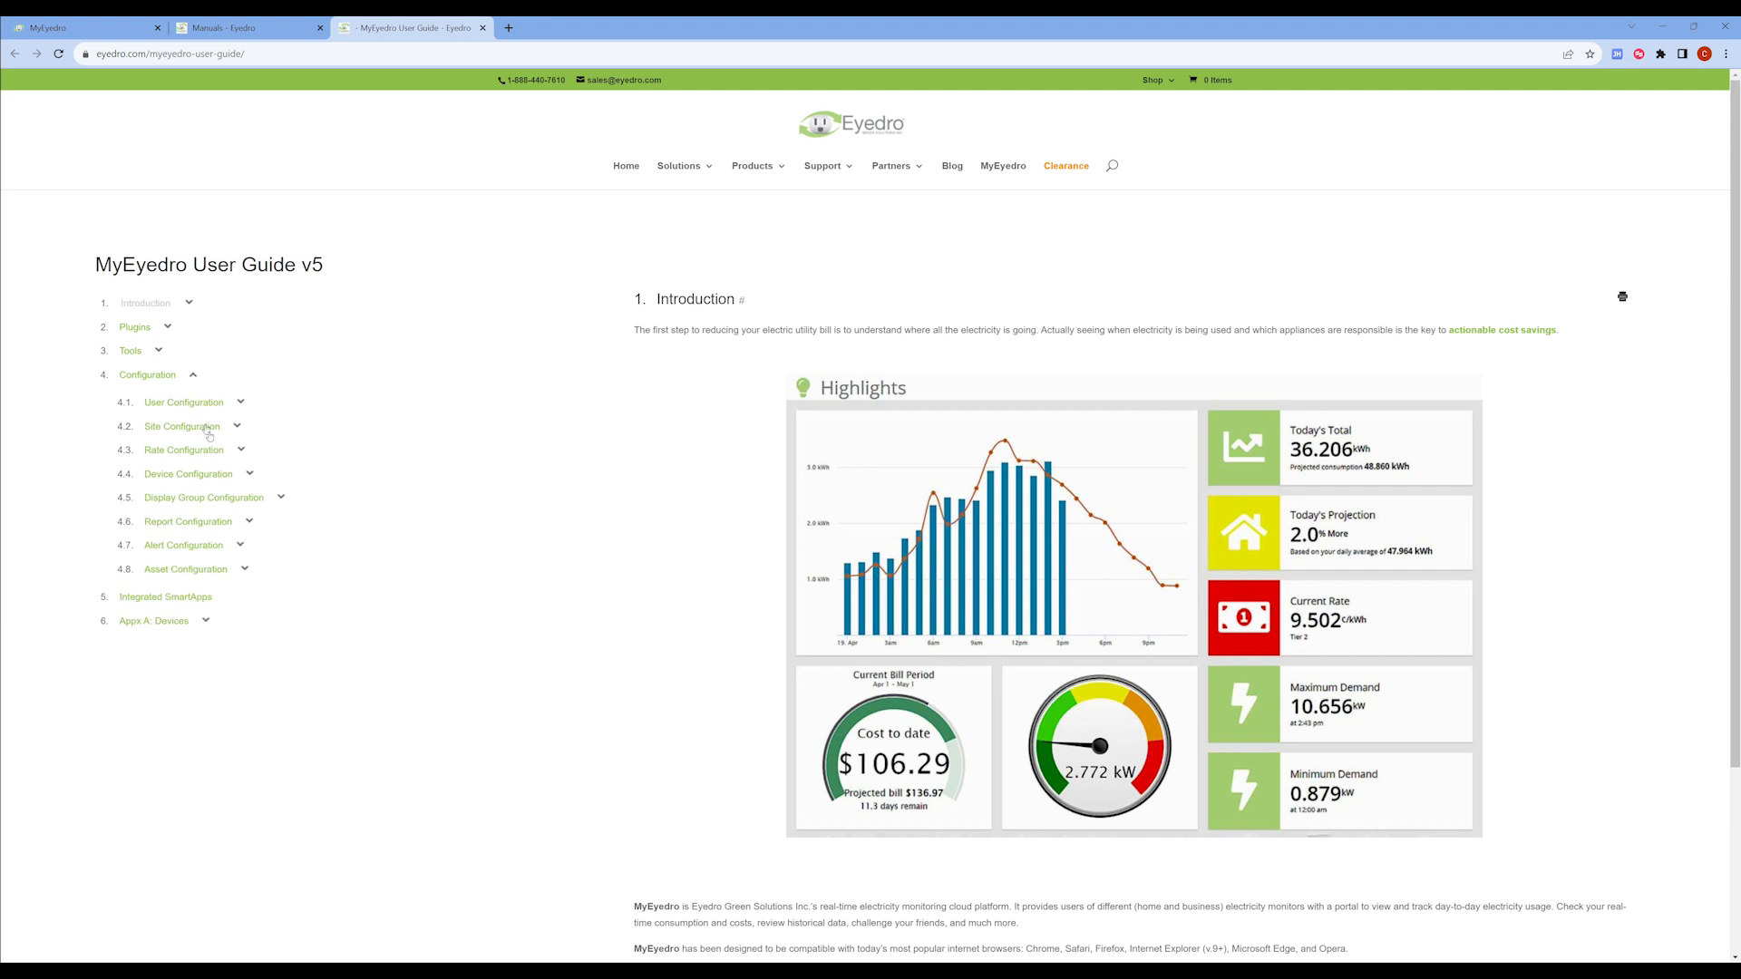
{"action": "left_click", "coordinate": [248, 522]}
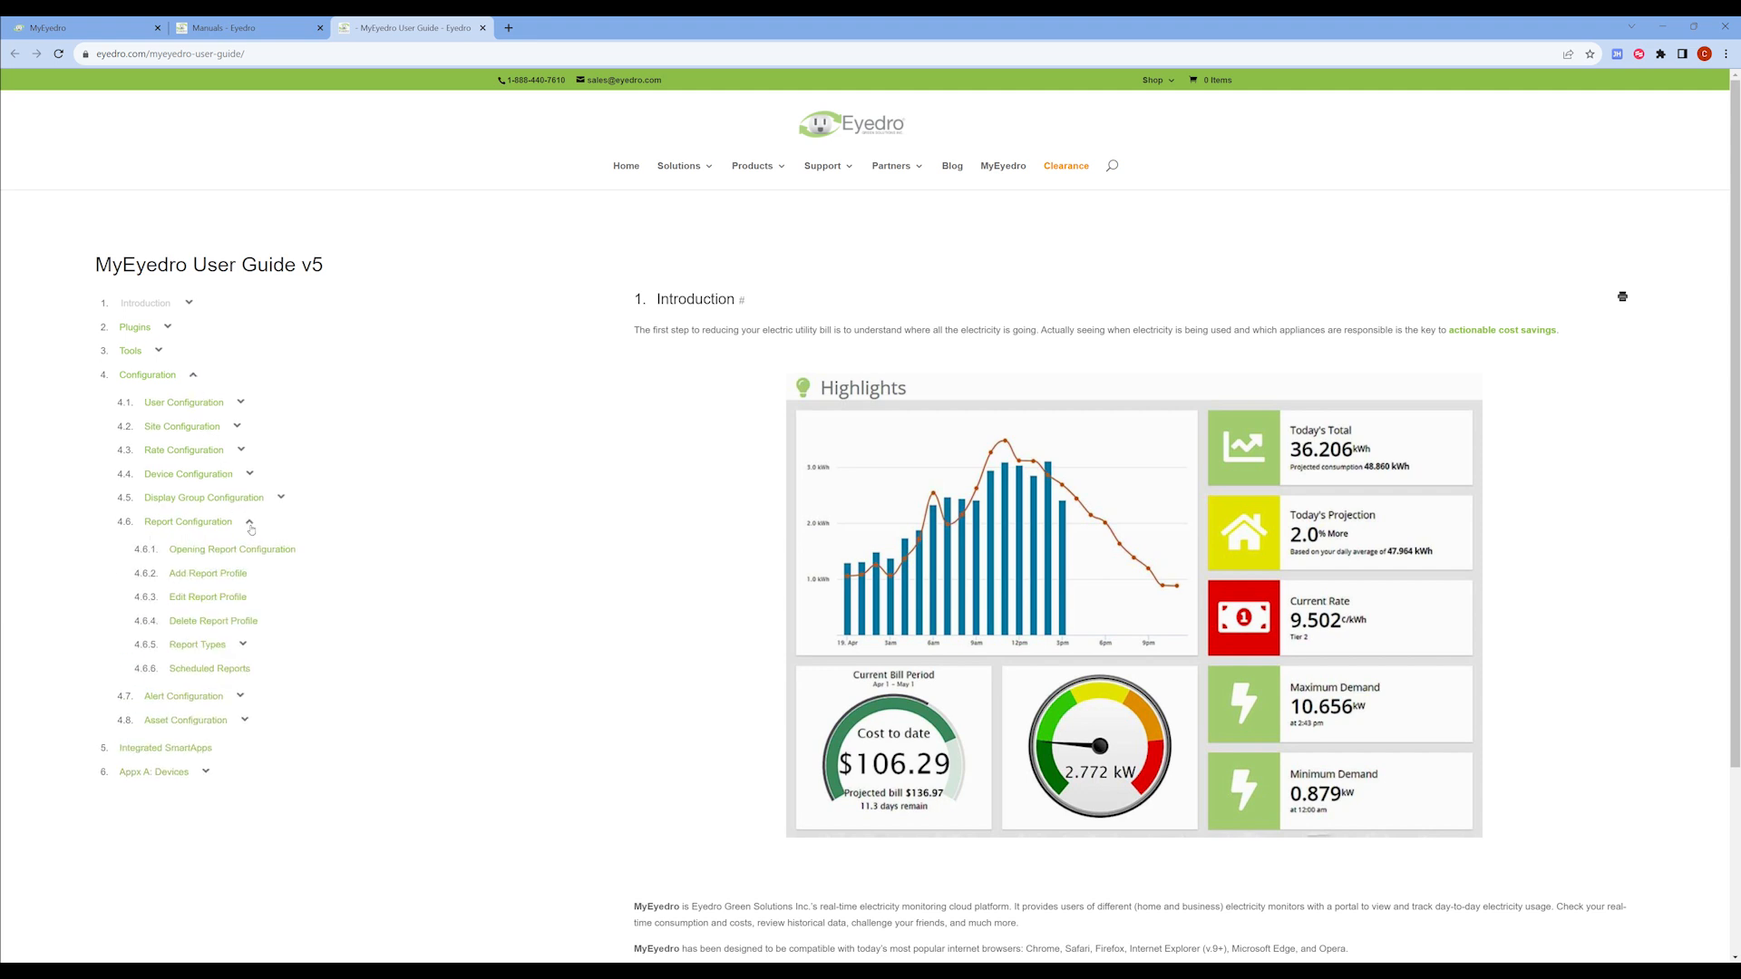
{"action": "left_click", "coordinate": [242, 646]}
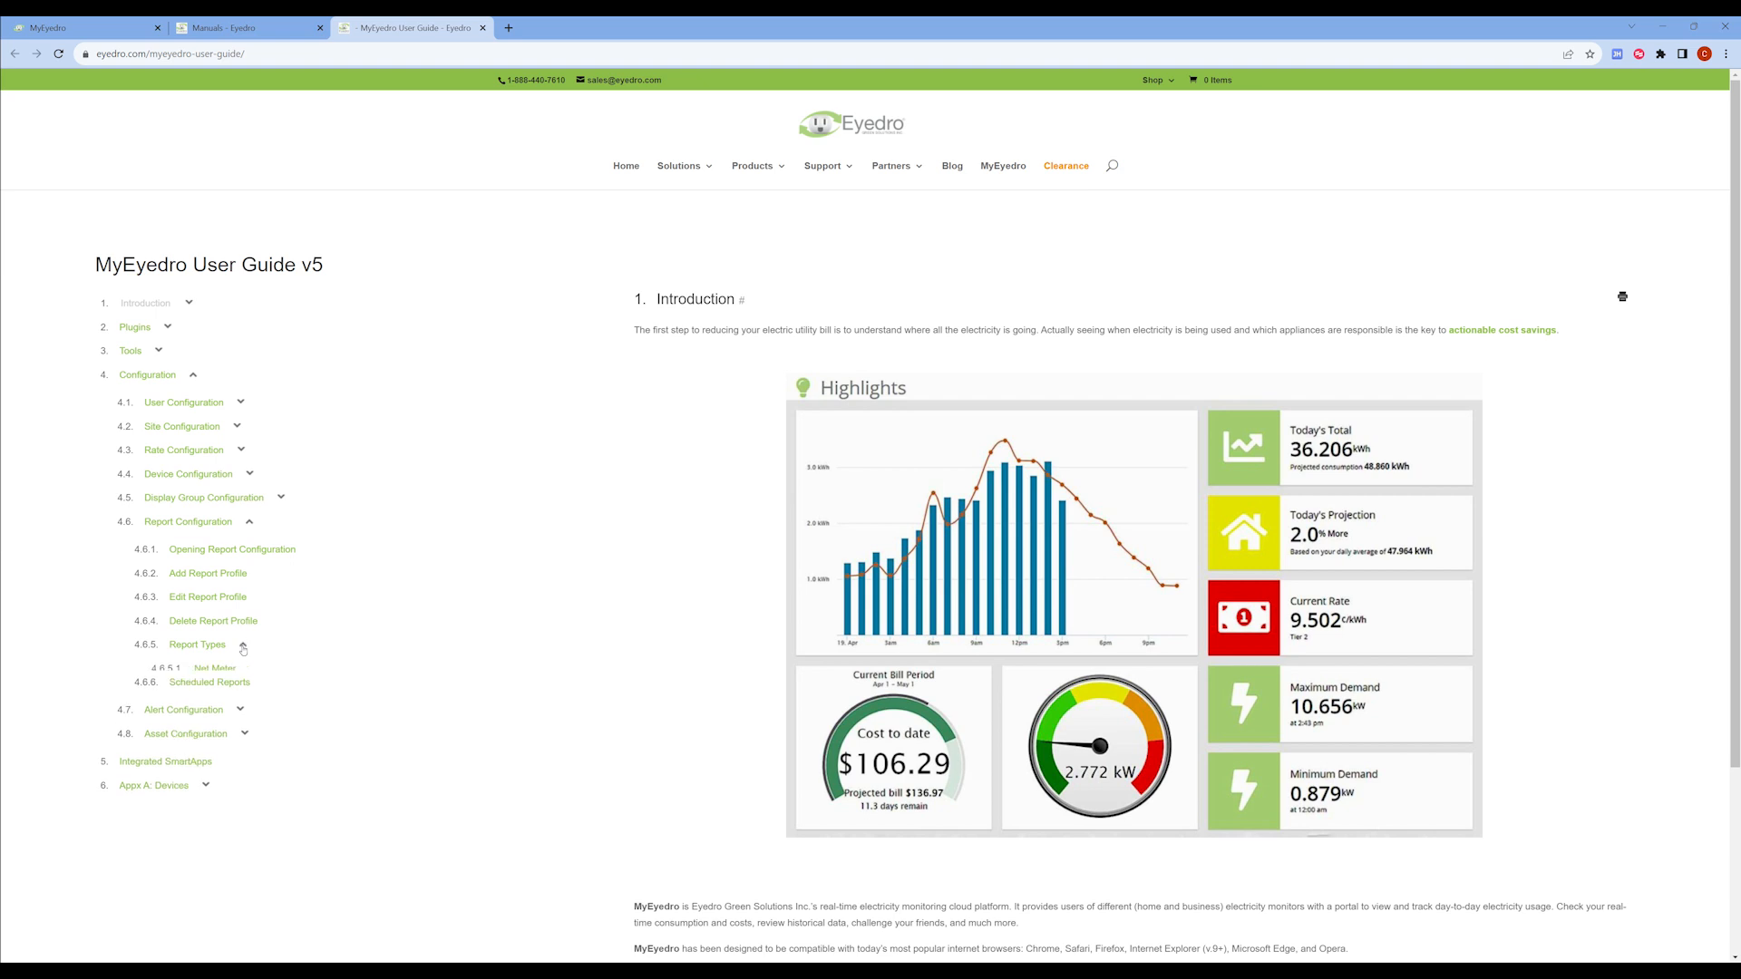
{"action": "left_click", "coordinate": [196, 644]}
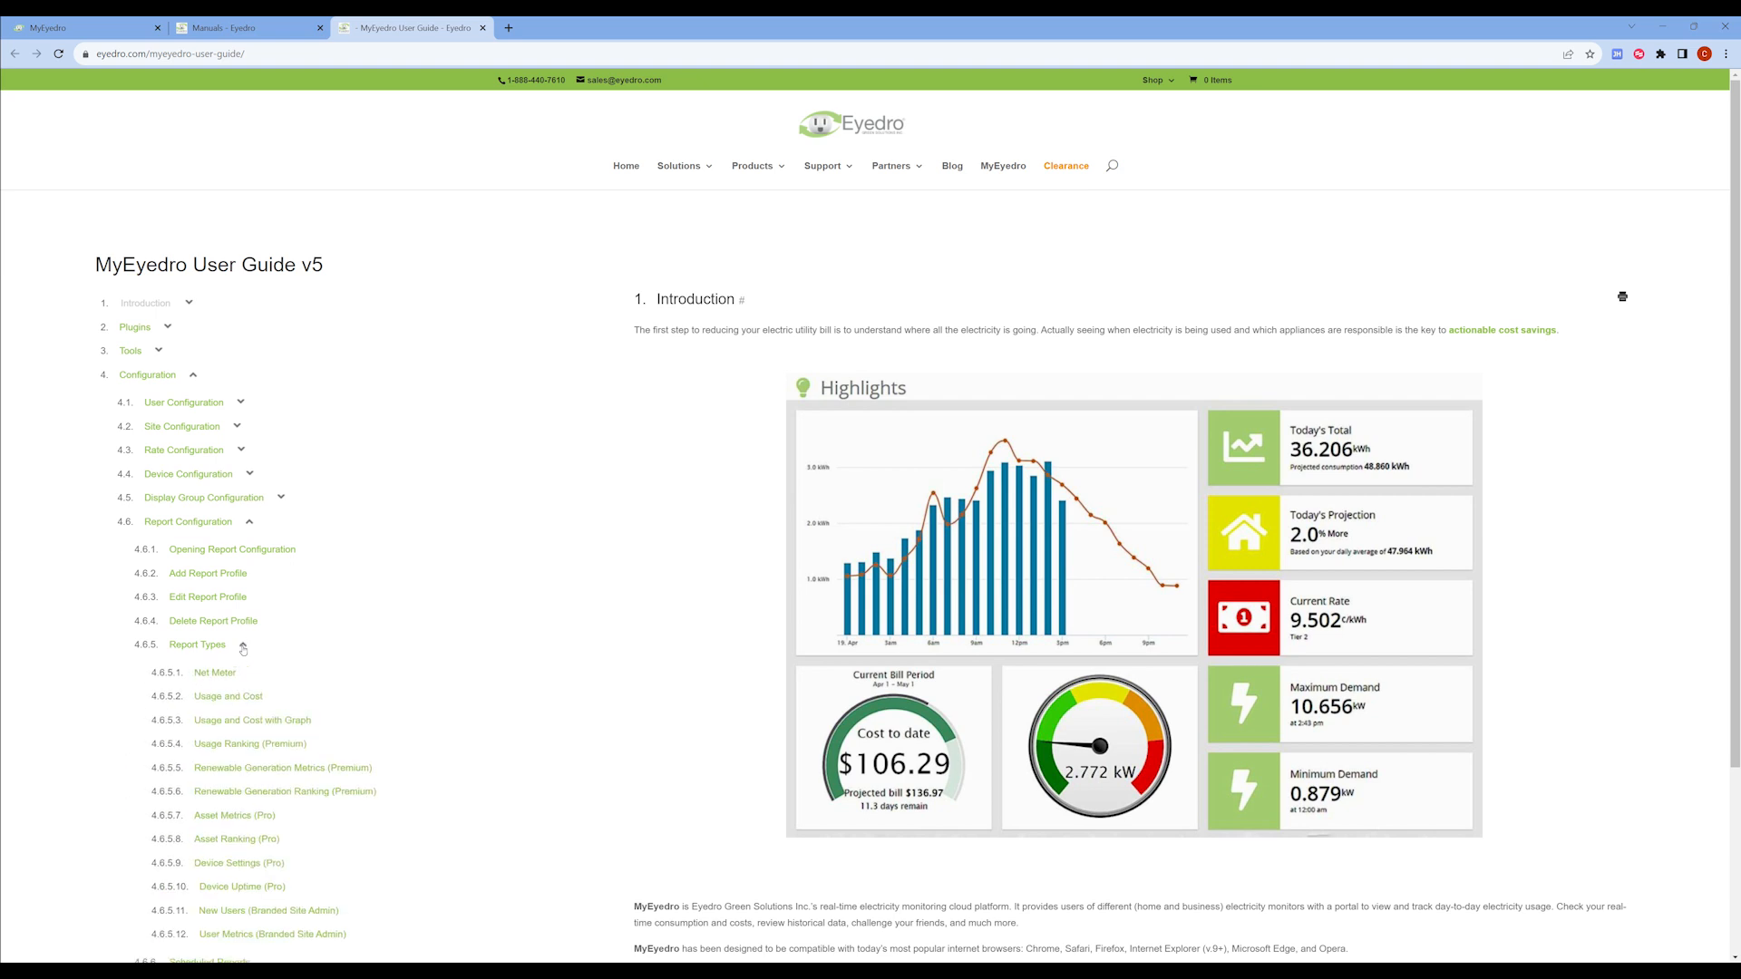